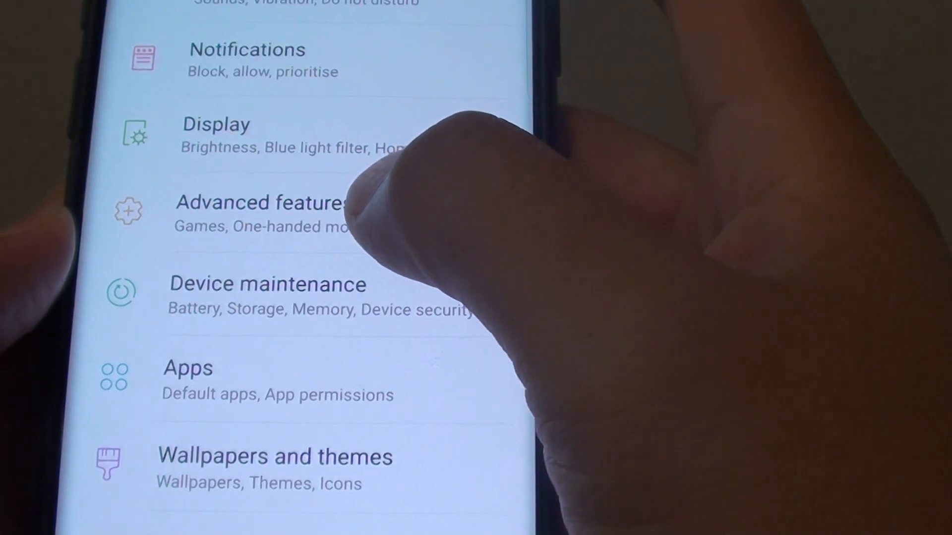
- Navigate through Advanced features to the One-handed mode page, showing its switch ON
click(262, 203)
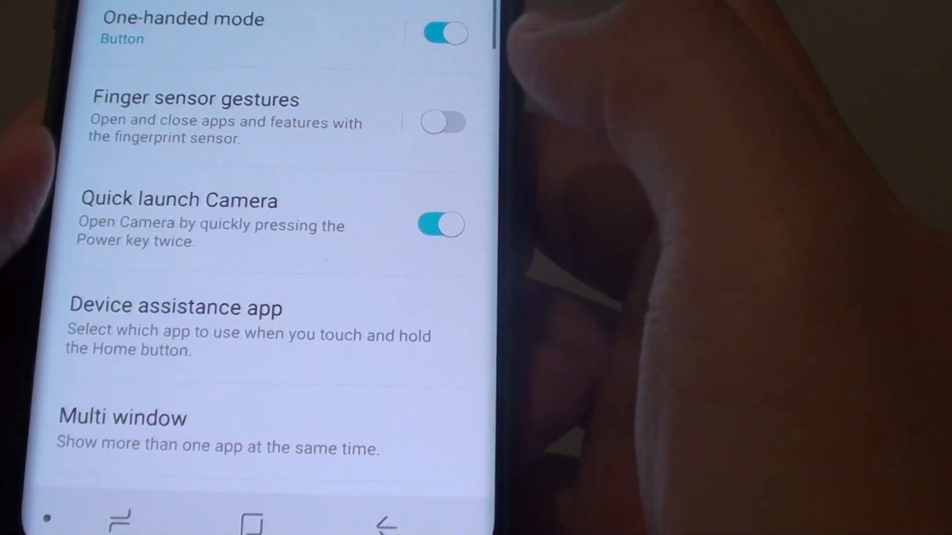
scroll(down, 3)
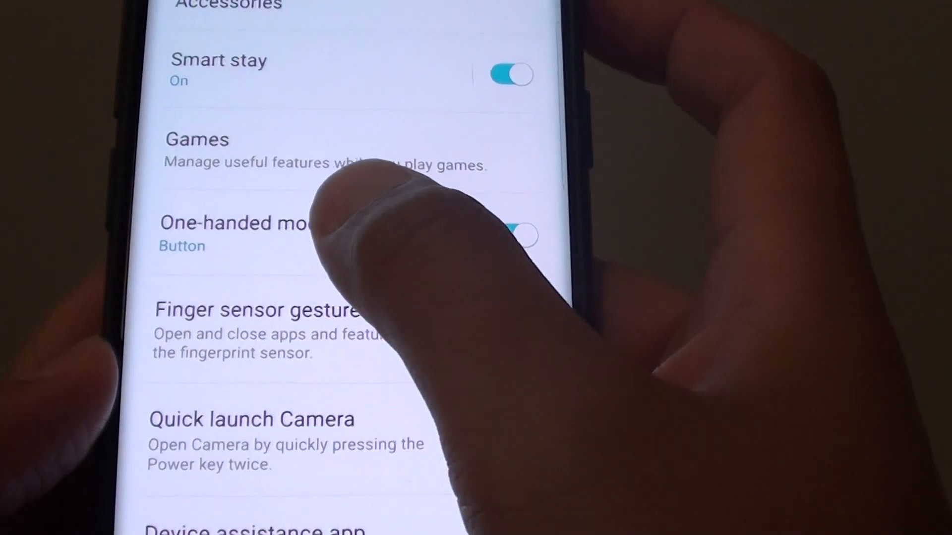
click(236, 223)
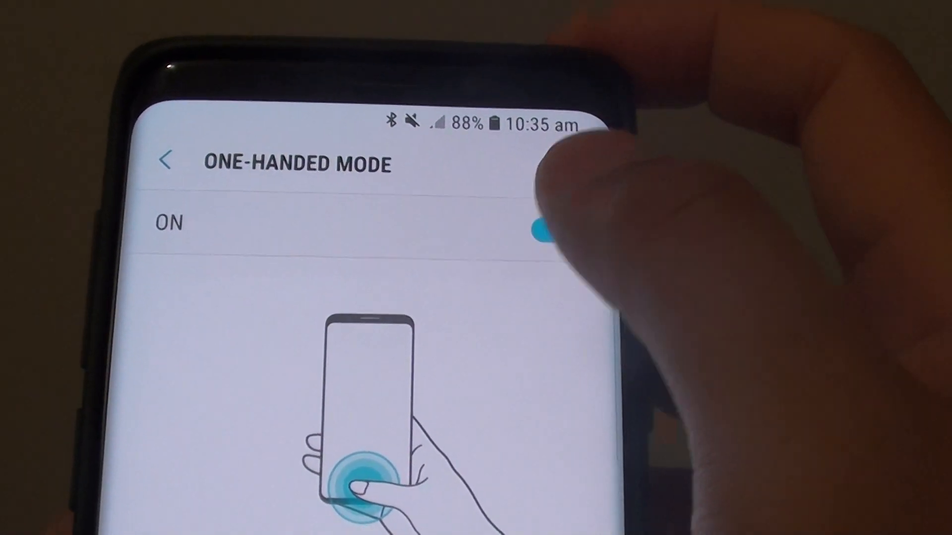